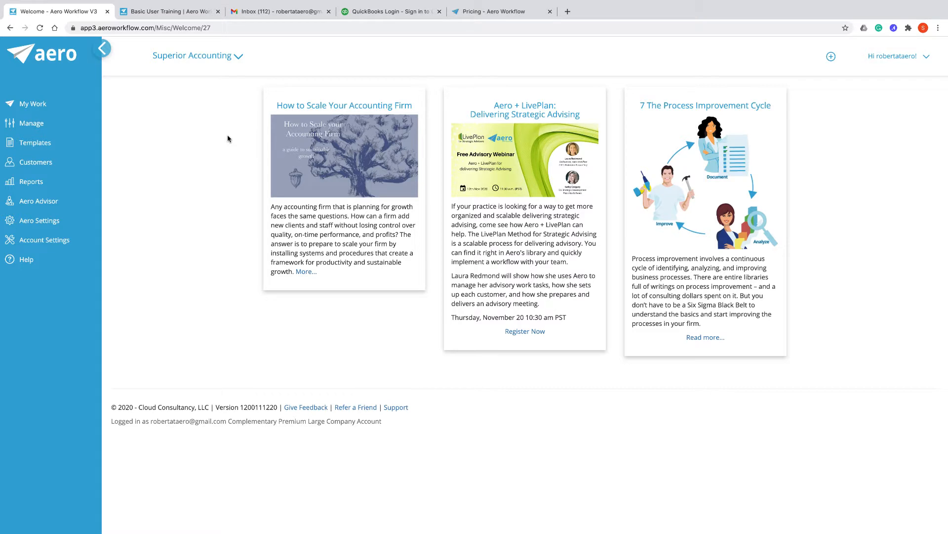
mouse_move(45, 294)
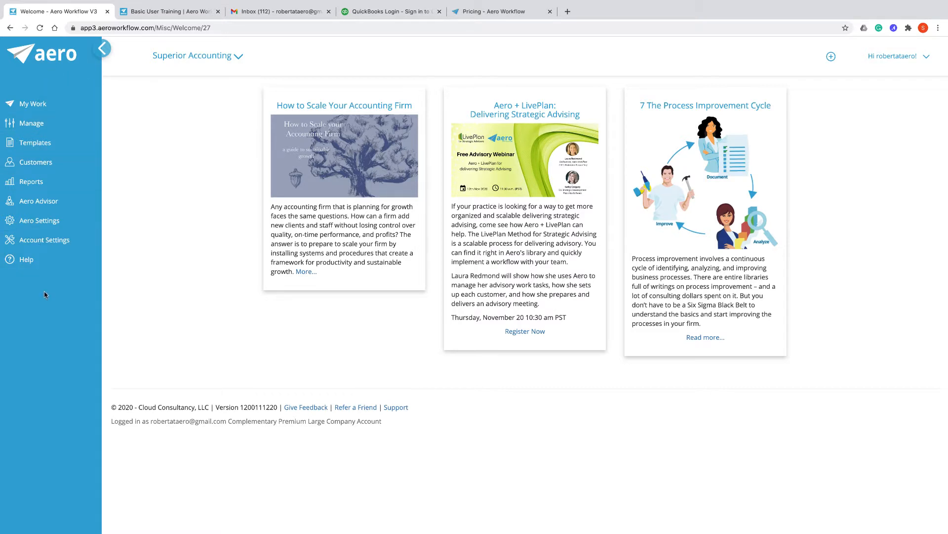
- Collapse and re-expand the side navigation, then open the Manage Aeros task list
click(102, 48)
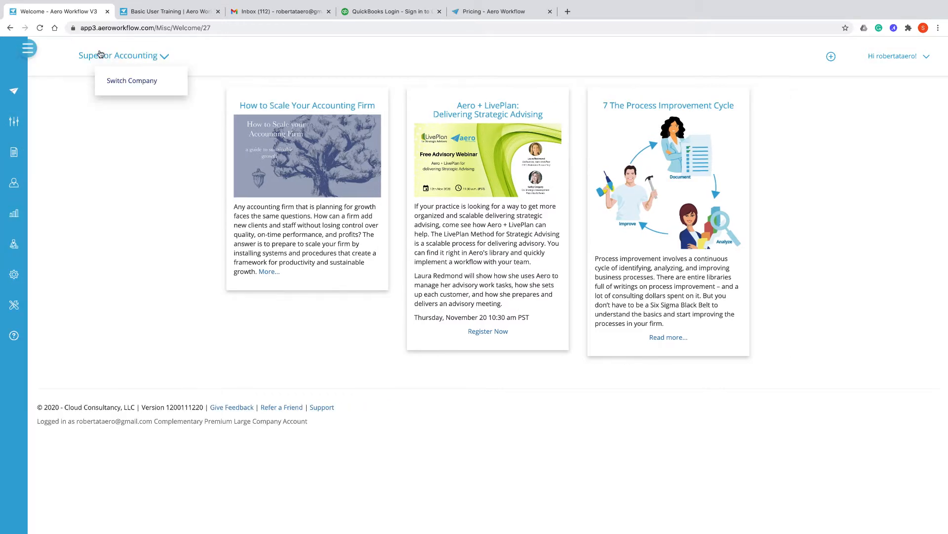
click(28, 48)
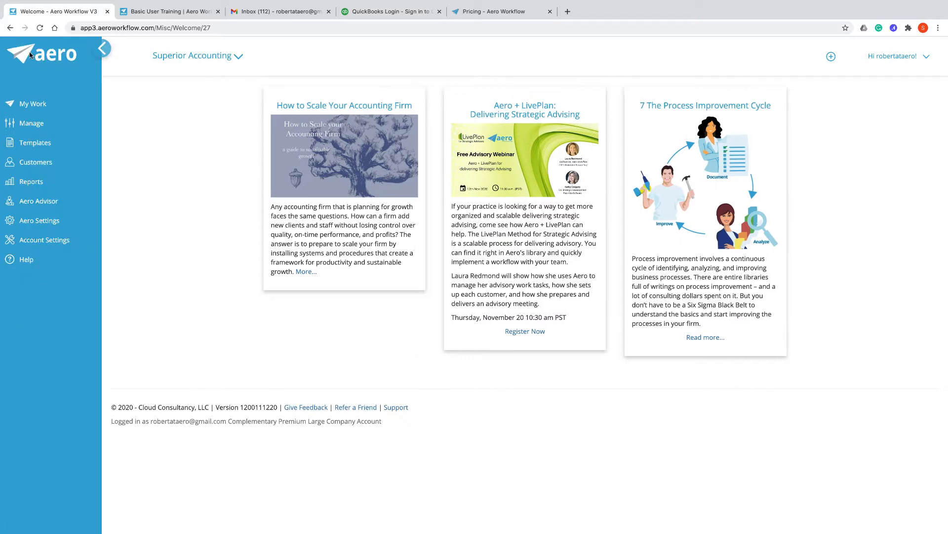
mouse_move(44, 239)
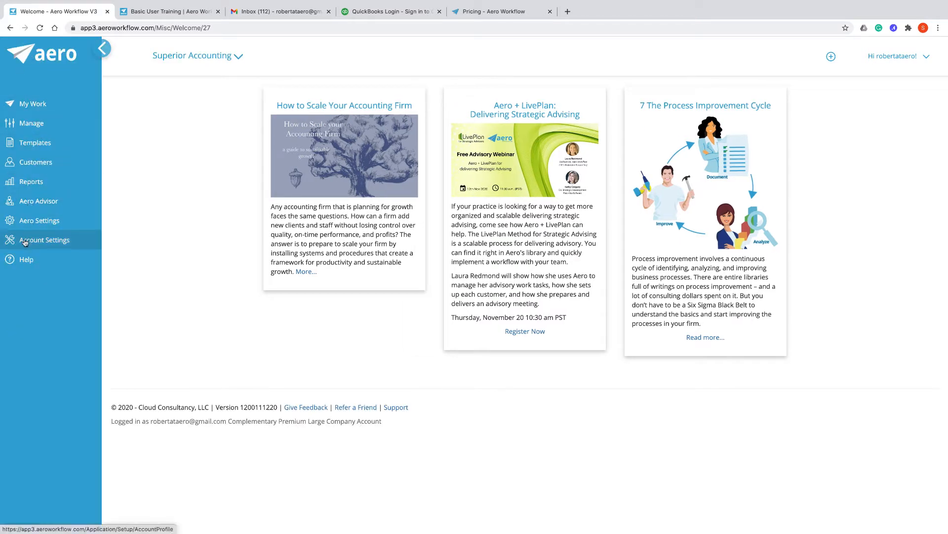
mouse_move(36, 162)
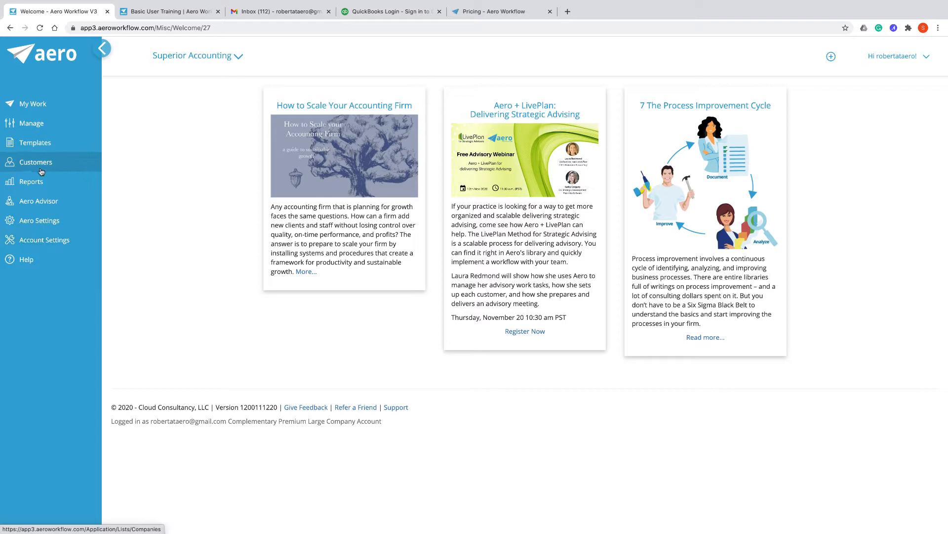
click(32, 123)
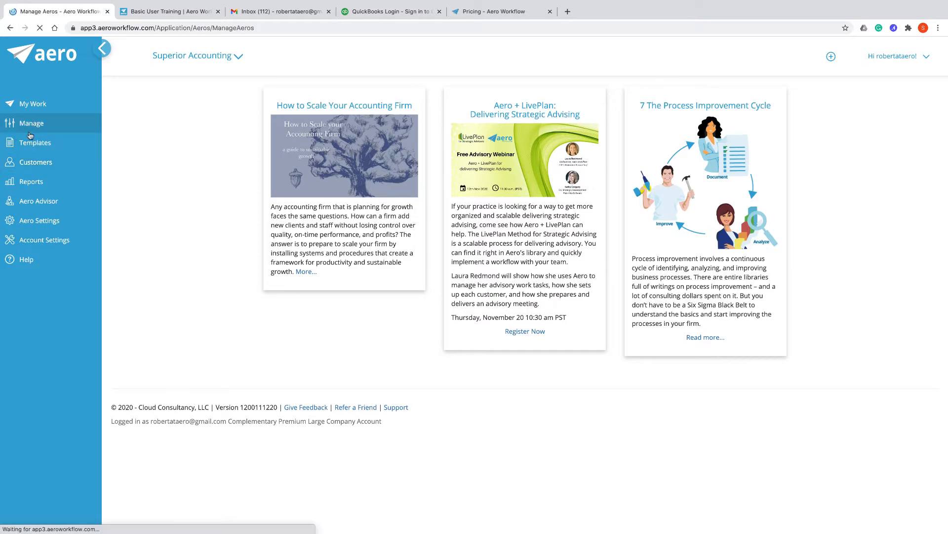
click(32, 123)
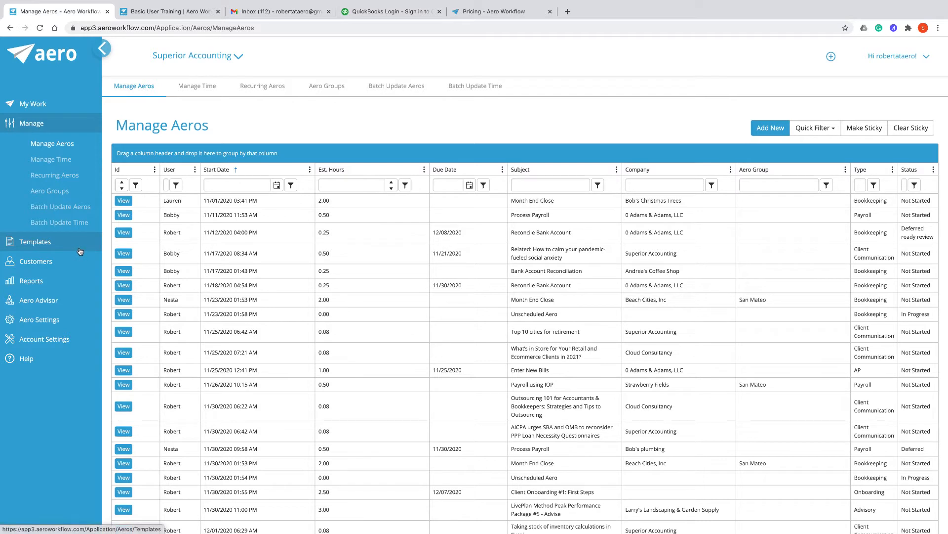
mouse_move(43, 339)
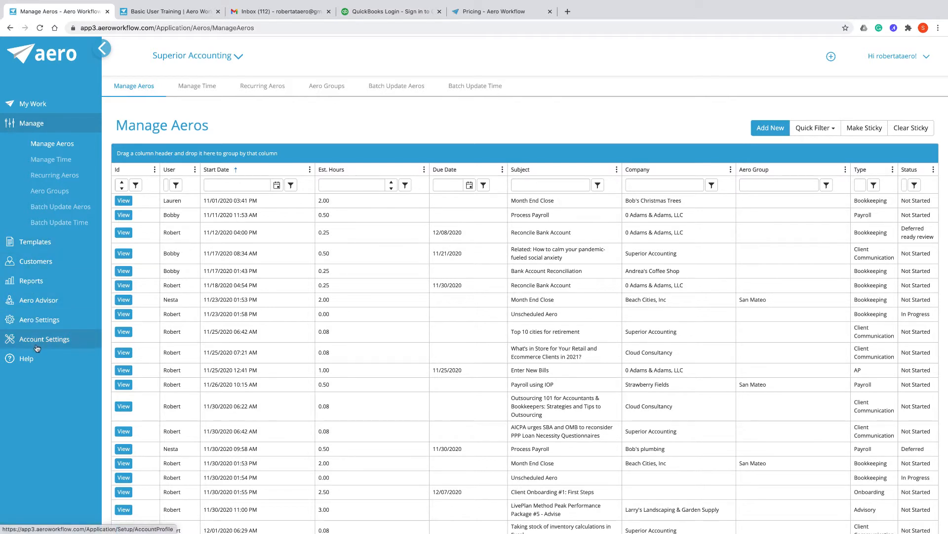
mouse_move(30, 281)
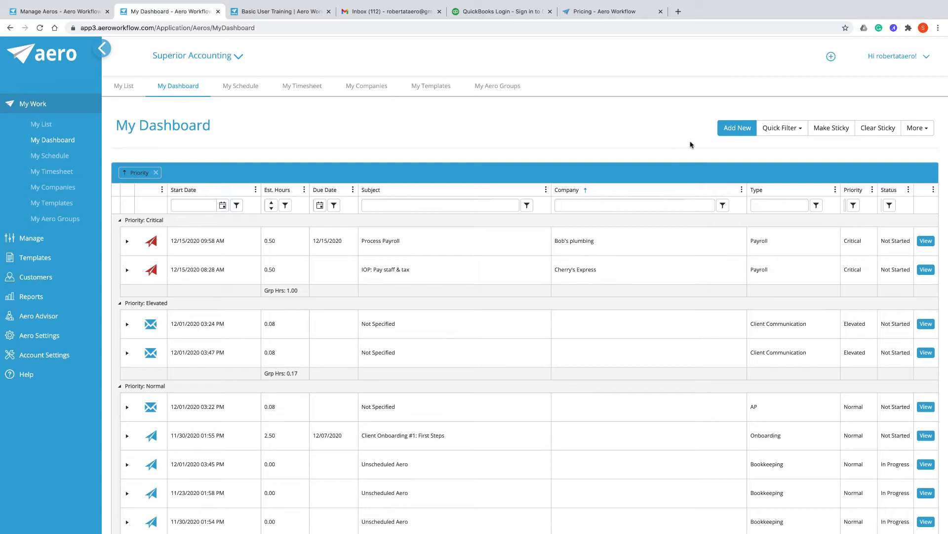
mouse_move(782, 127)
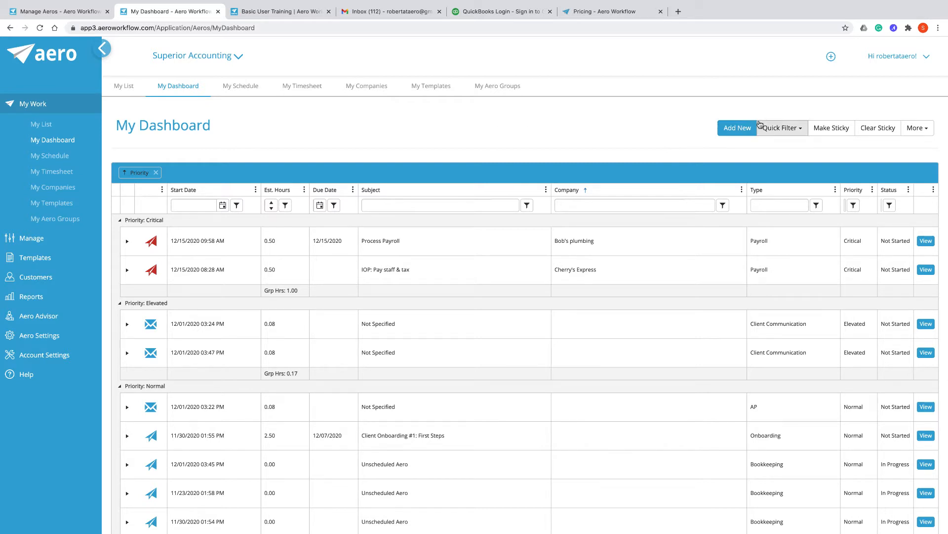
mouse_move(722, 149)
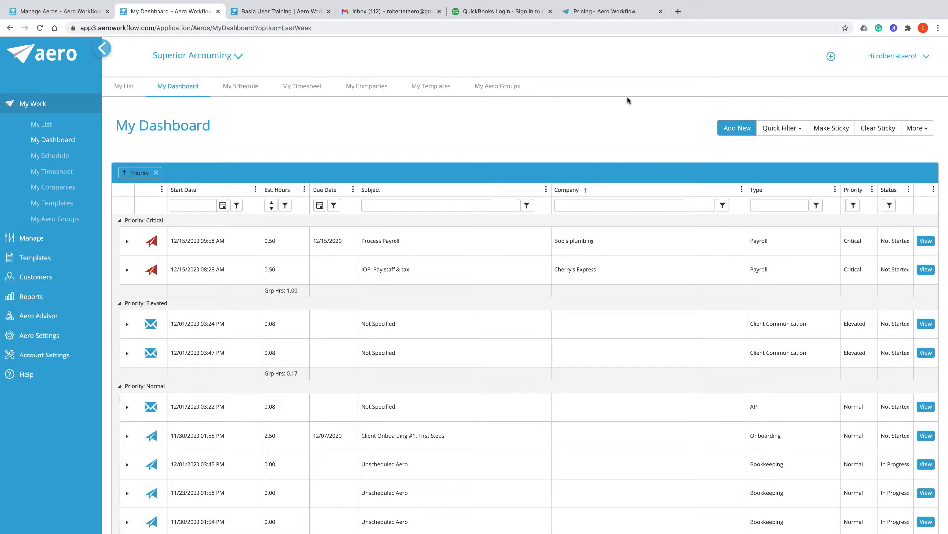
- Filter My Dashboard to last week's tasks grouped by day, then start a new Aero
click(781, 128)
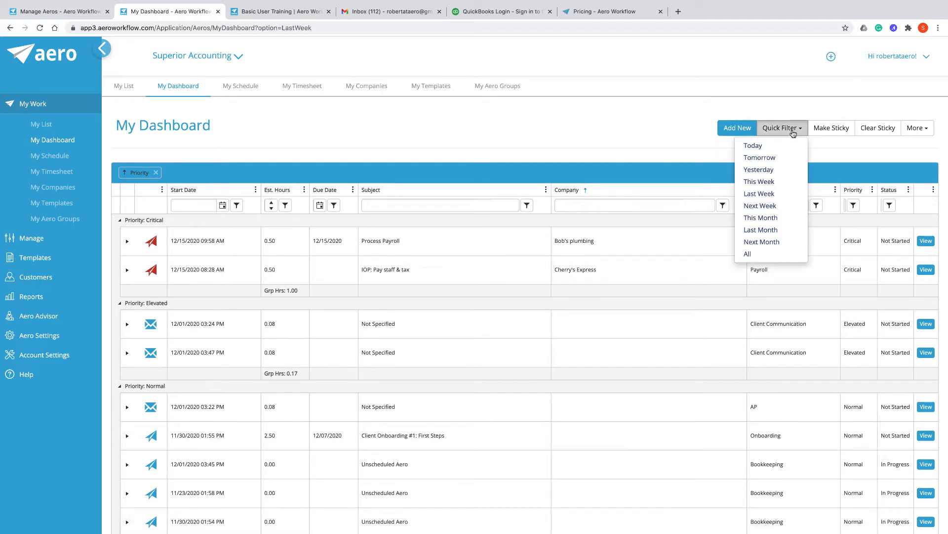
mouse_move(759, 193)
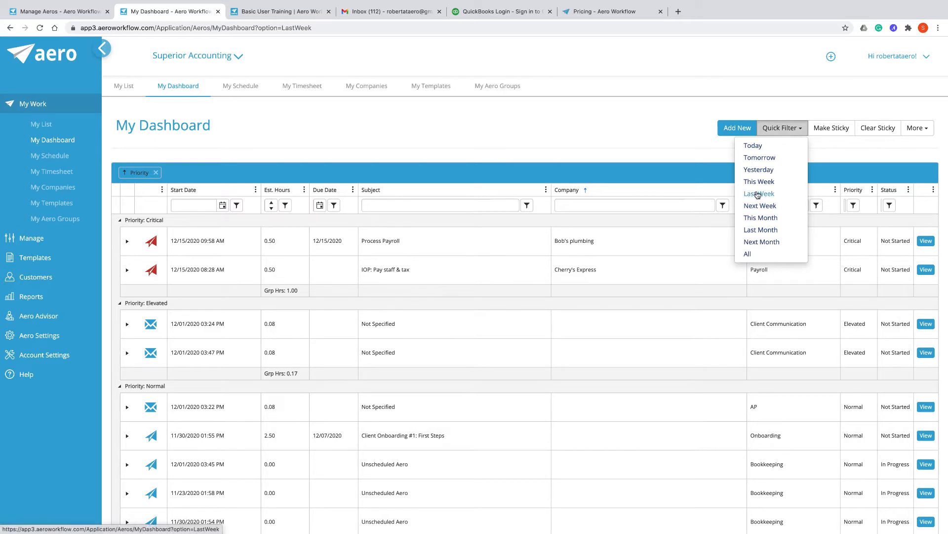
click(758, 181)
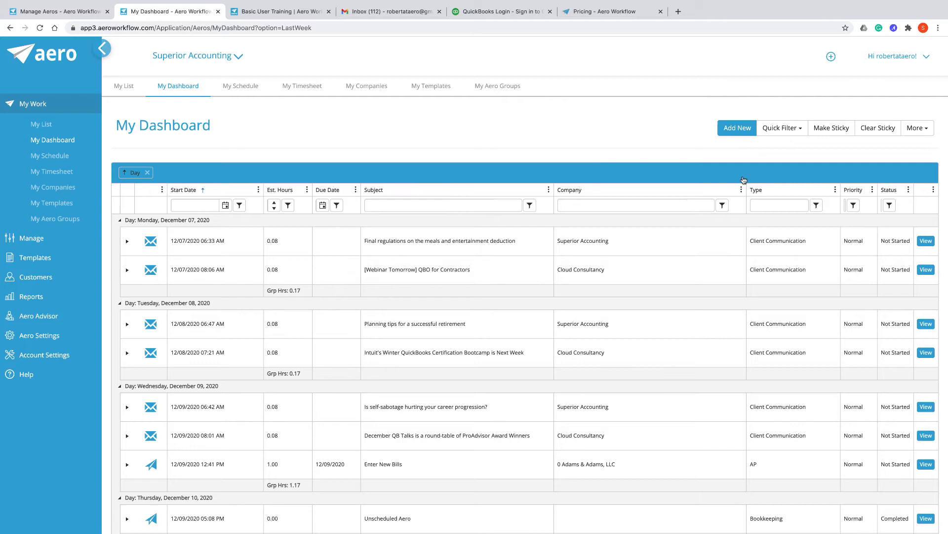
mouse_move(776, 150)
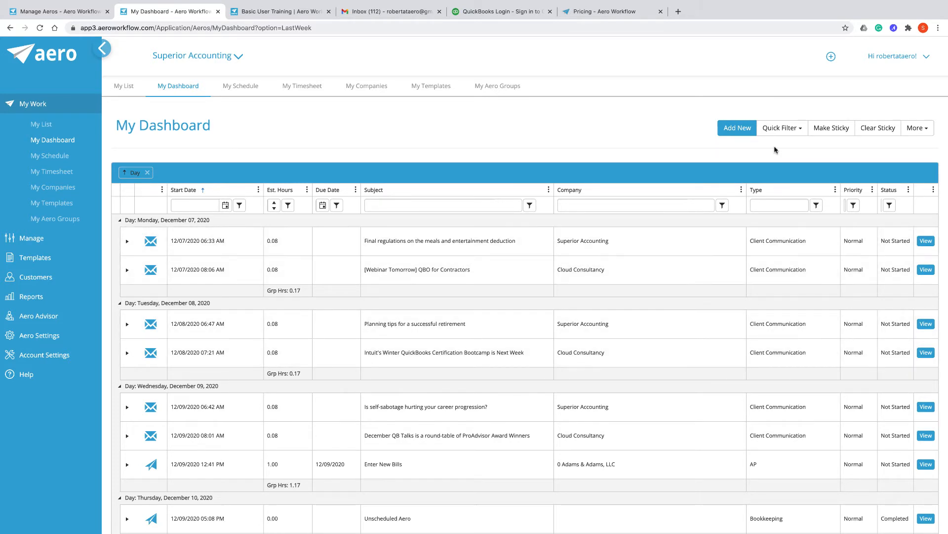
mouse_move(831, 127)
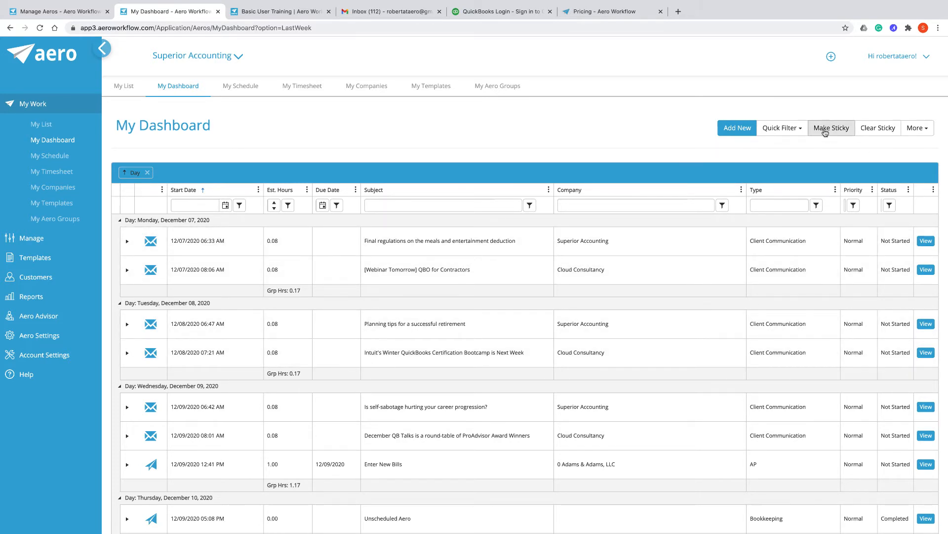
mouse_move(878, 127)
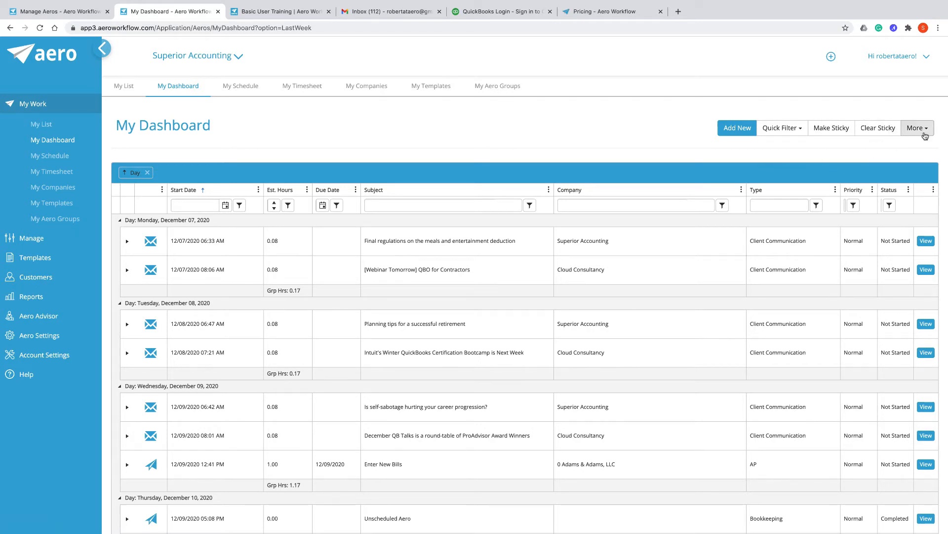
click(918, 128)
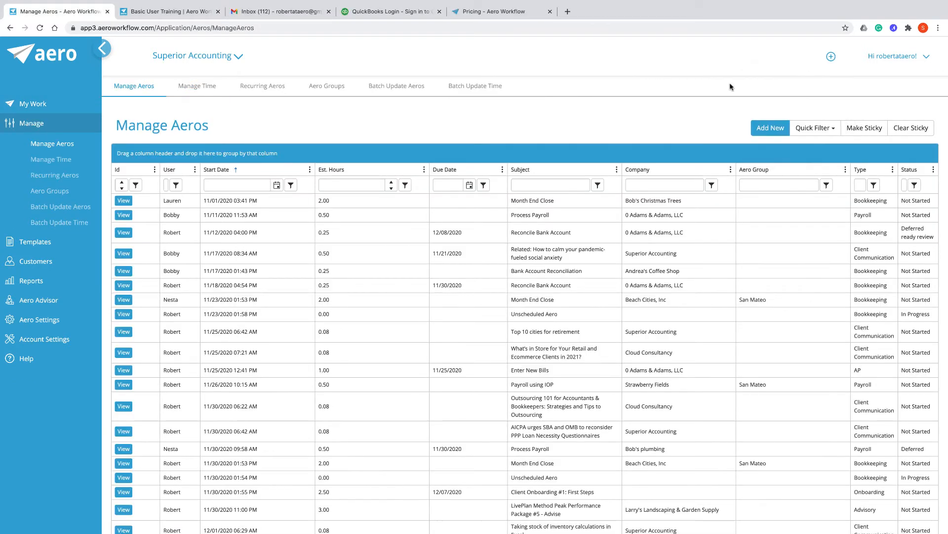
click(831, 56)
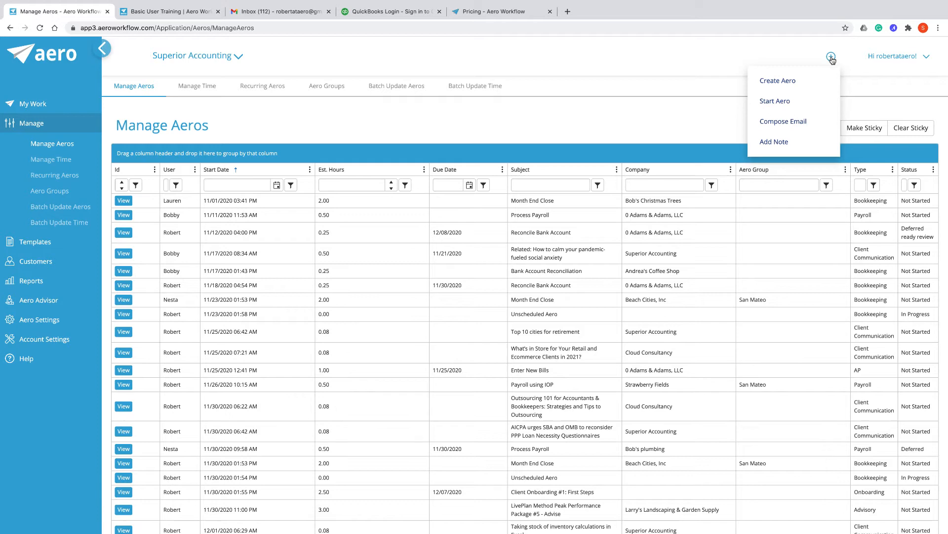
mouse_move(776, 101)
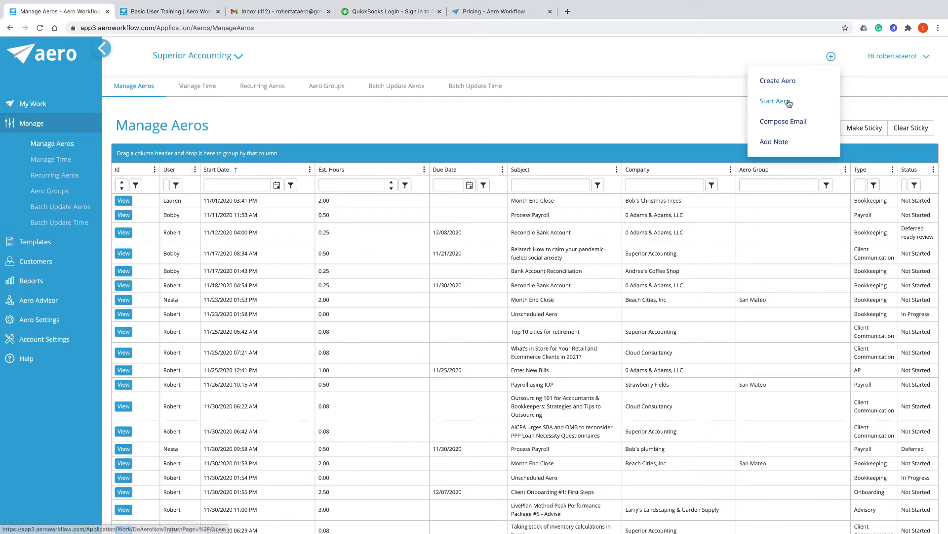
click(776, 100)
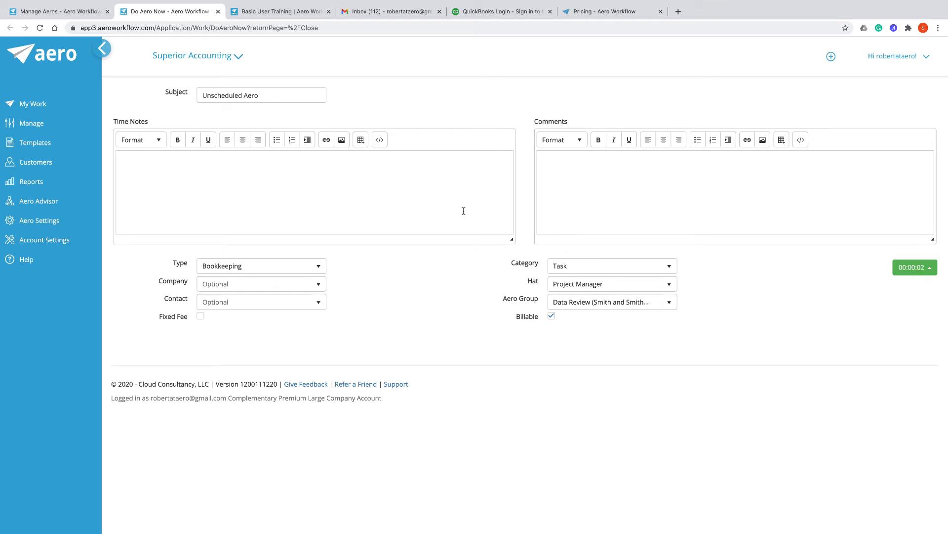
mouse_move(701, 281)
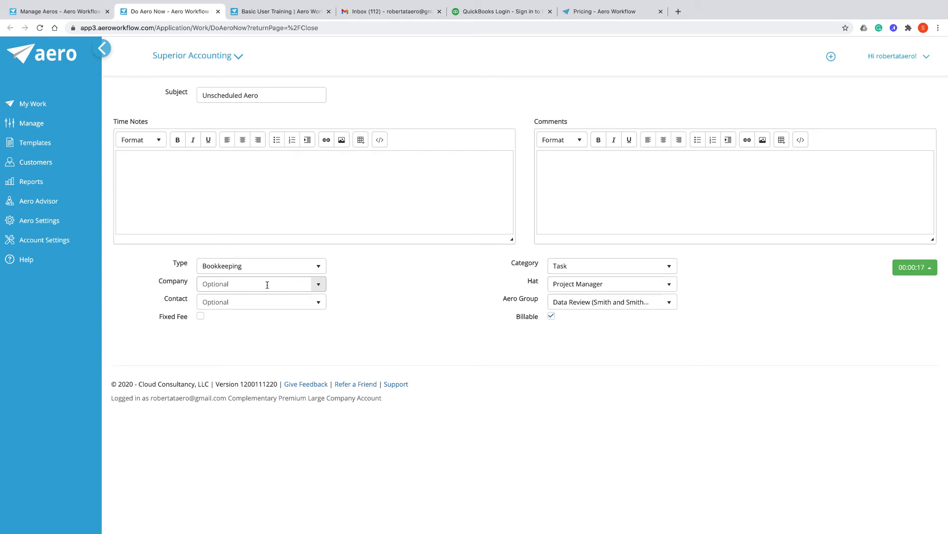
mouse_move(393, 272)
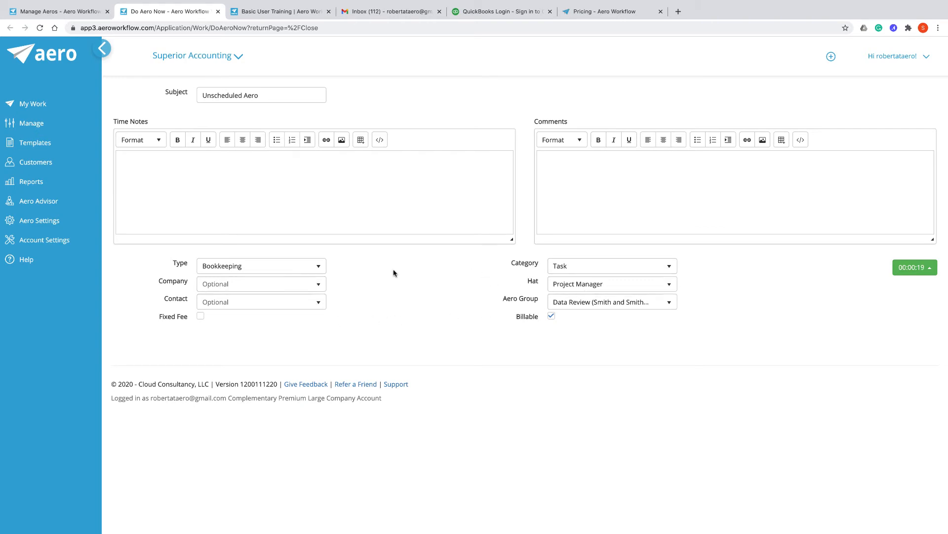
mouse_move(448, 301)
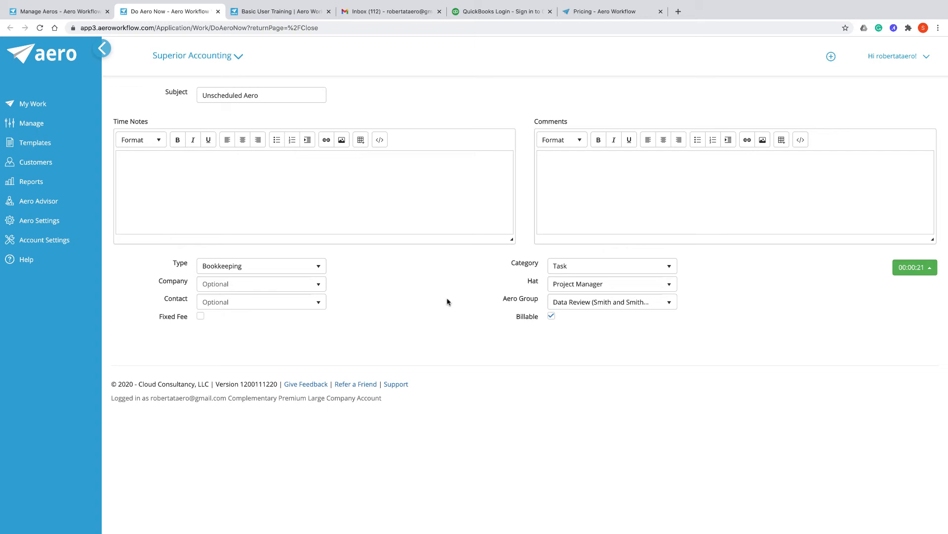
mouse_move(438, 267)
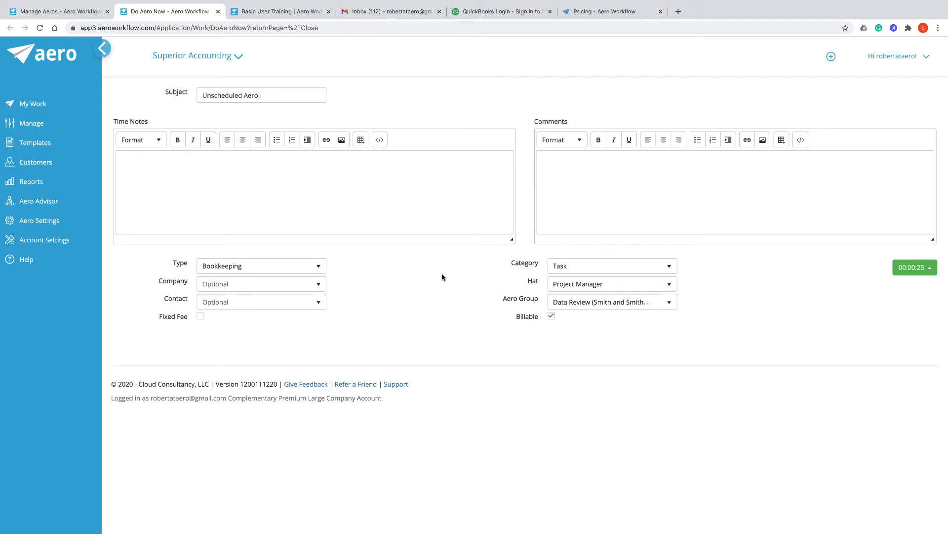
mouse_move(580, 283)
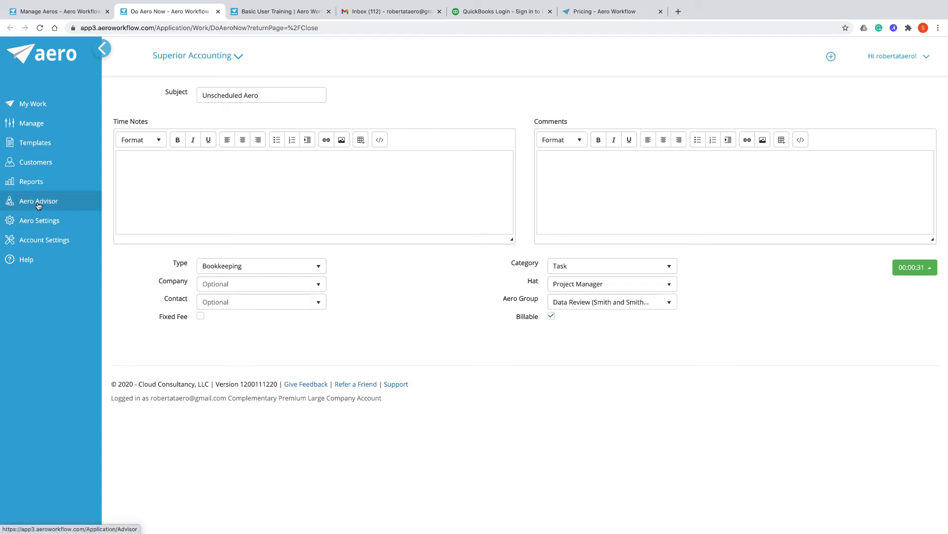
- Leave the Unscheduled Aero timer running and go to the Aero Advisor section
click(38, 200)
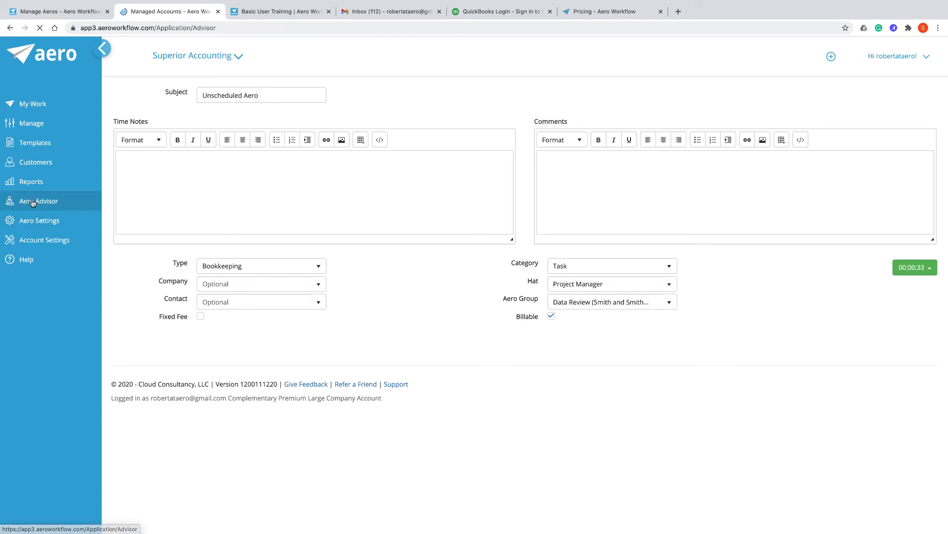
- View Aero Advisor's Managed Accounts, listing Best Client Ever and Adams & Adams
click(38, 200)
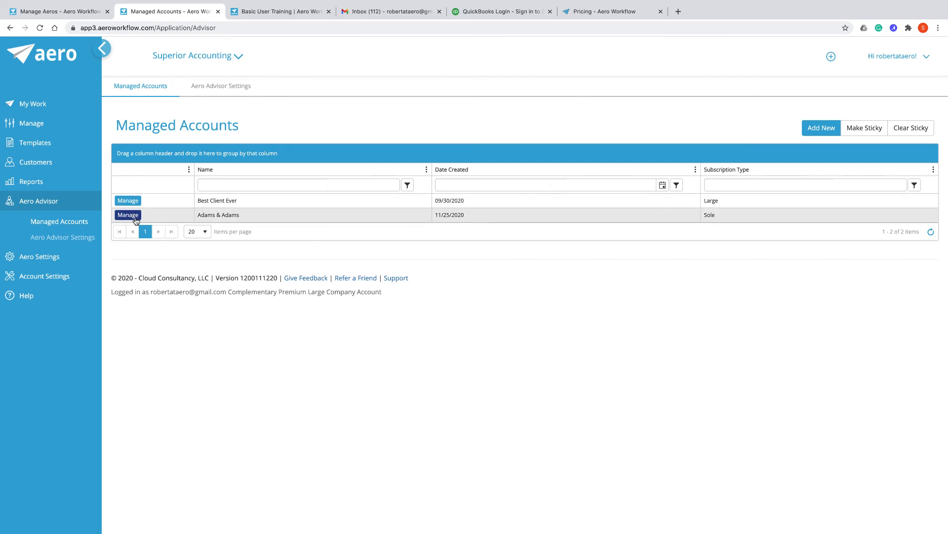
mouse_move(242, 148)
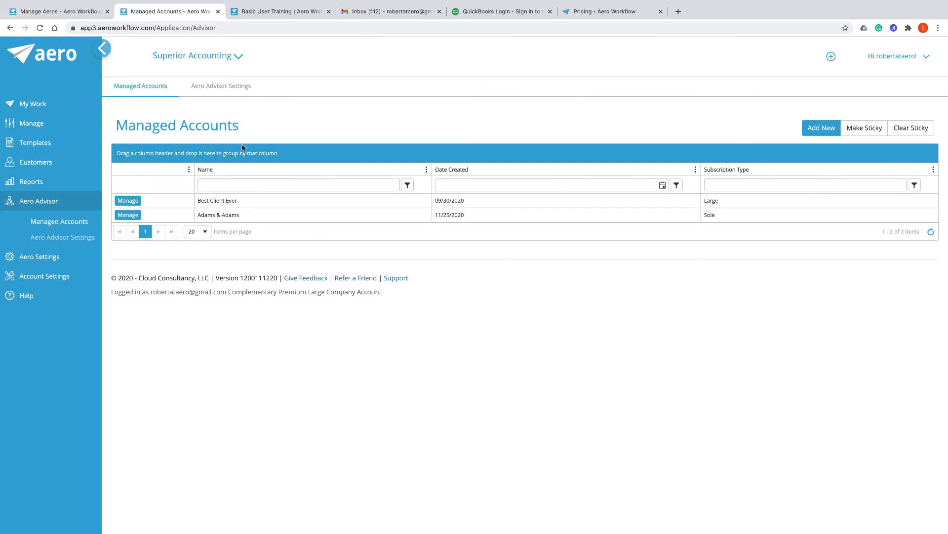
mouse_move(399, 141)
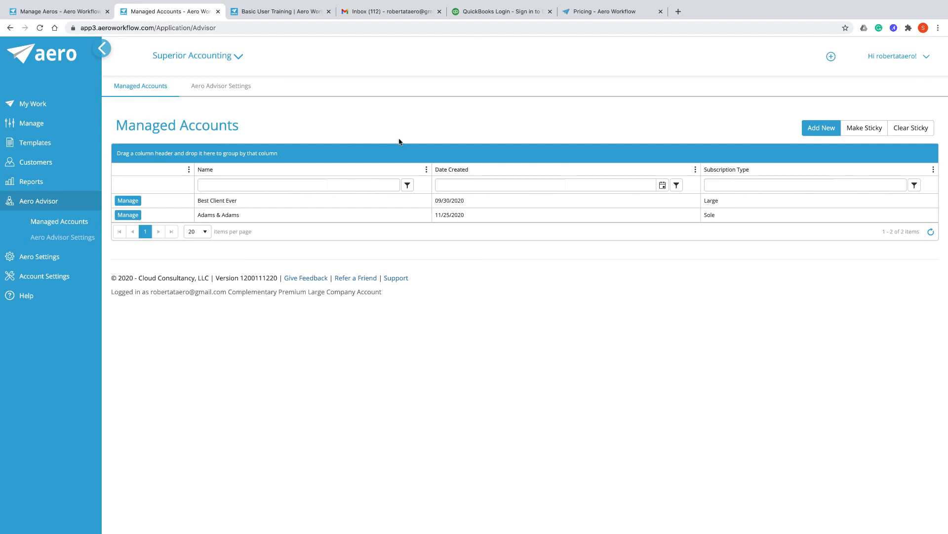
mouse_move(385, 172)
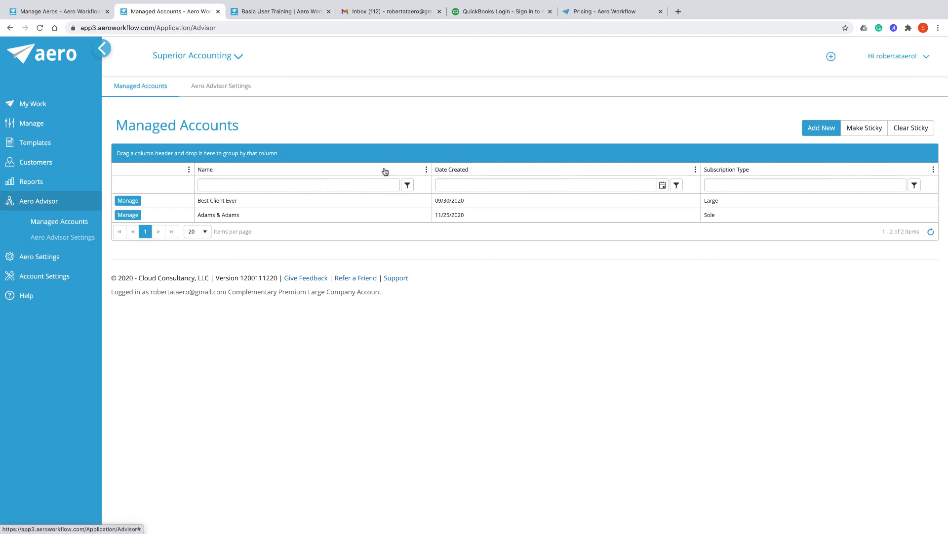